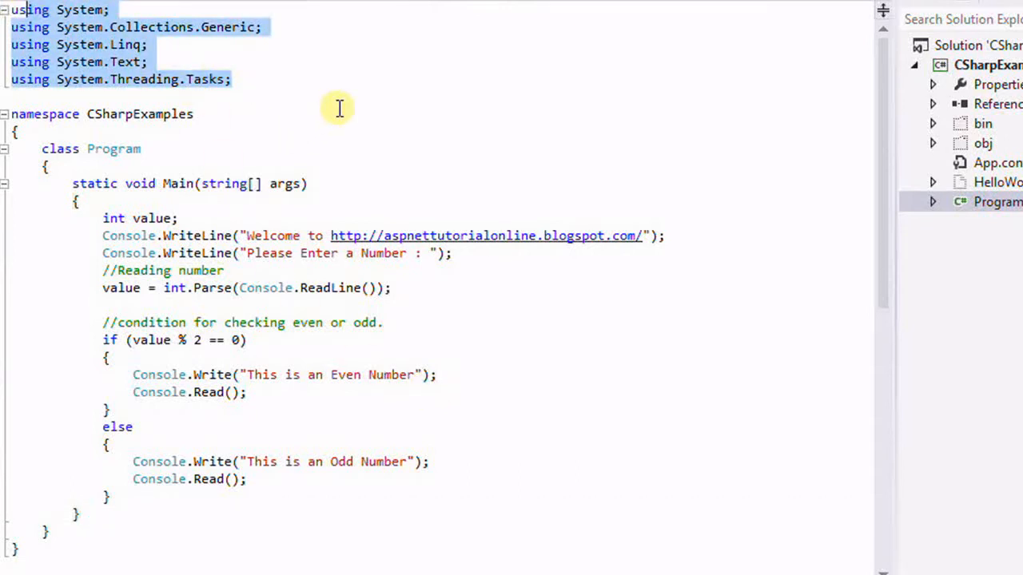
Review the even/odd Main method code, then run the program with Start
{"action": "double_click", "coordinate": [140, 114]}
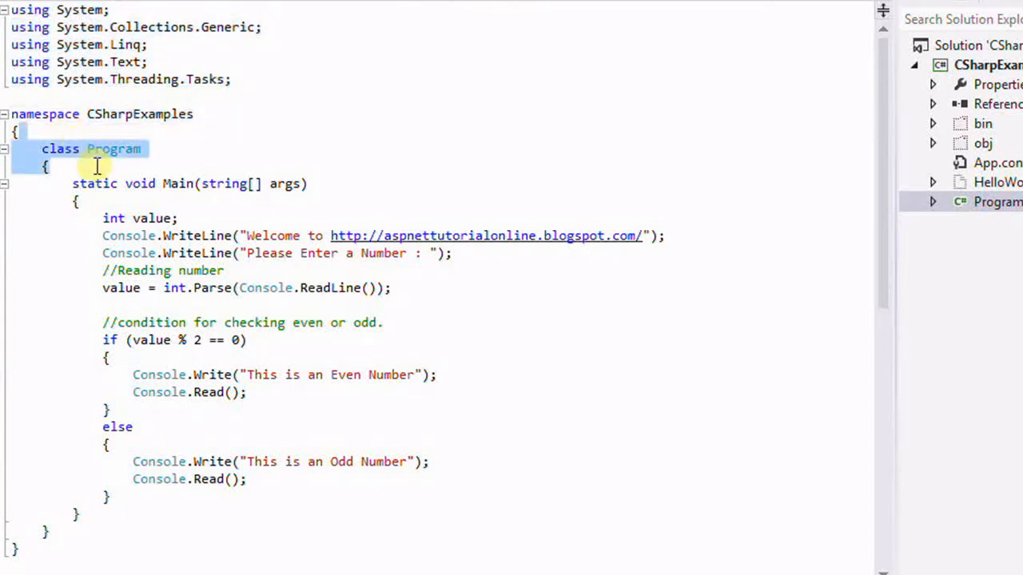
{"action": "left_click", "coordinate": [48, 166]}
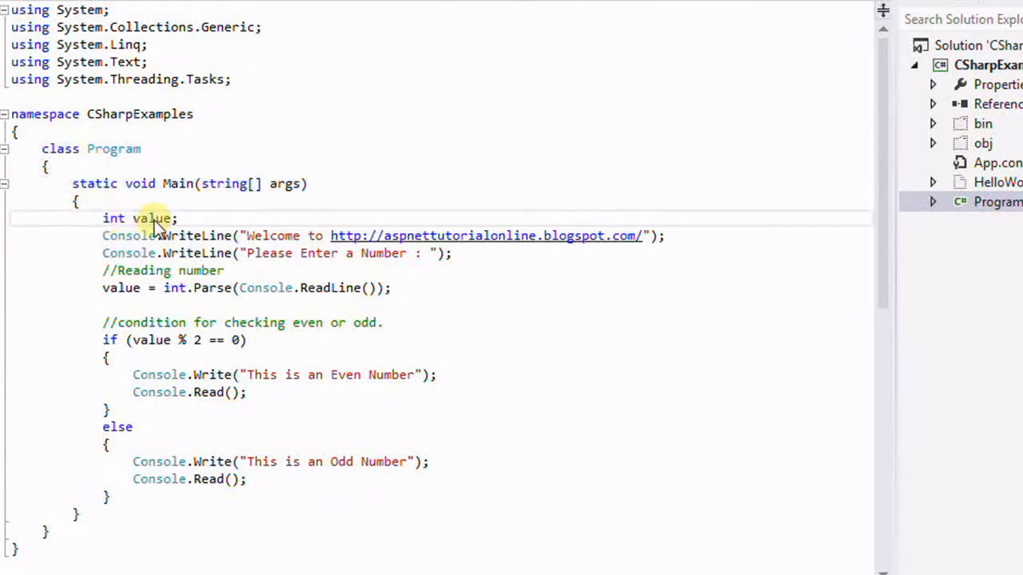
{"action": "double_click", "coordinate": [152, 219]}
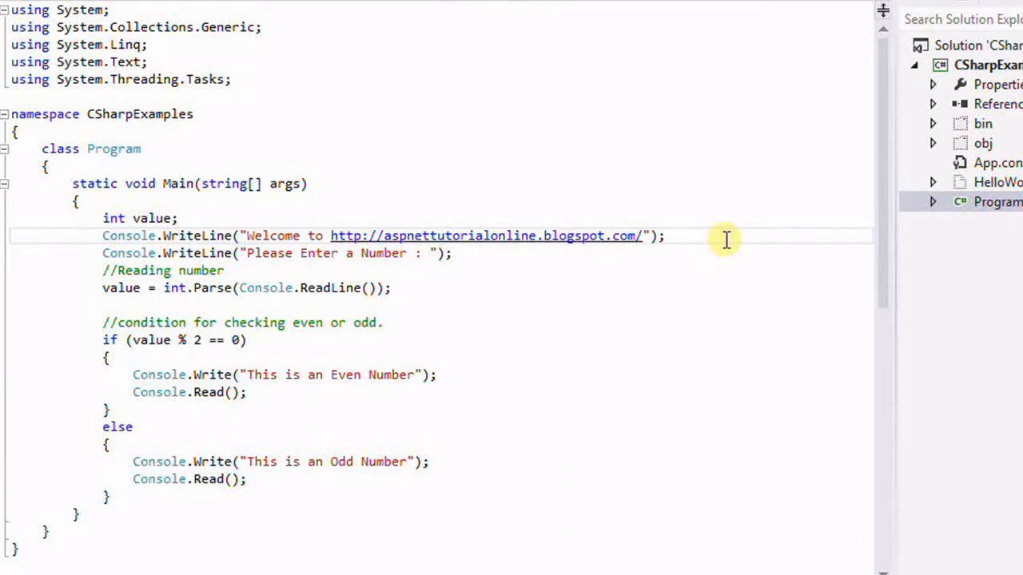
{"action": "mouse_move", "coordinate": [474, 257]}
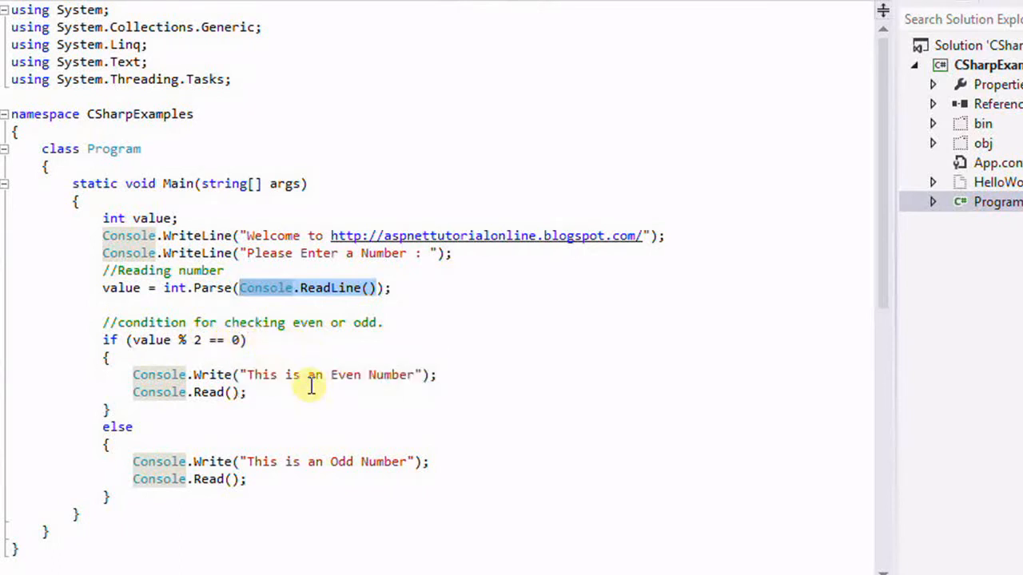
{"action": "mouse_move", "coordinate": [235, 507]}
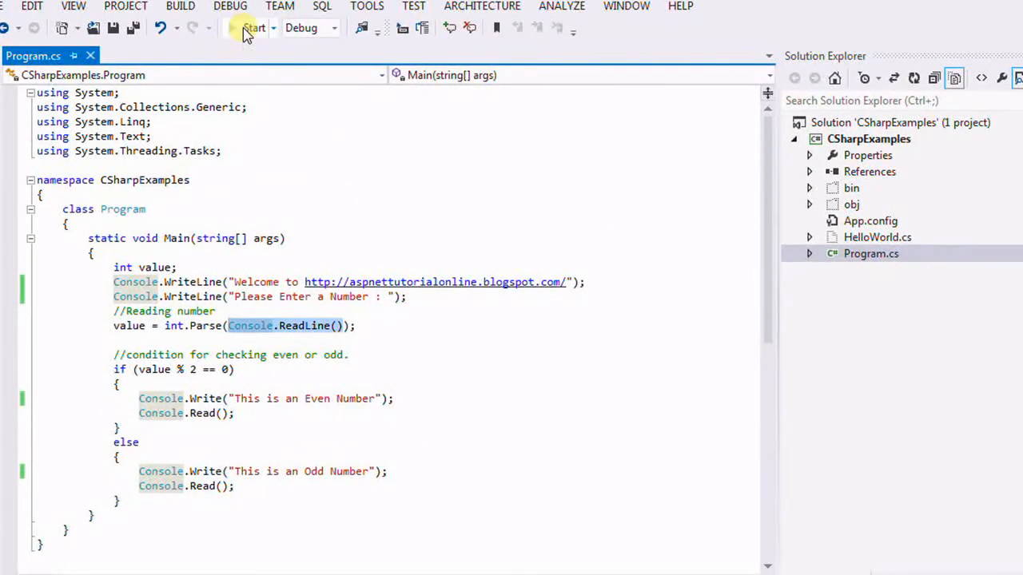
{"action": "left_click", "coordinate": [253, 28]}
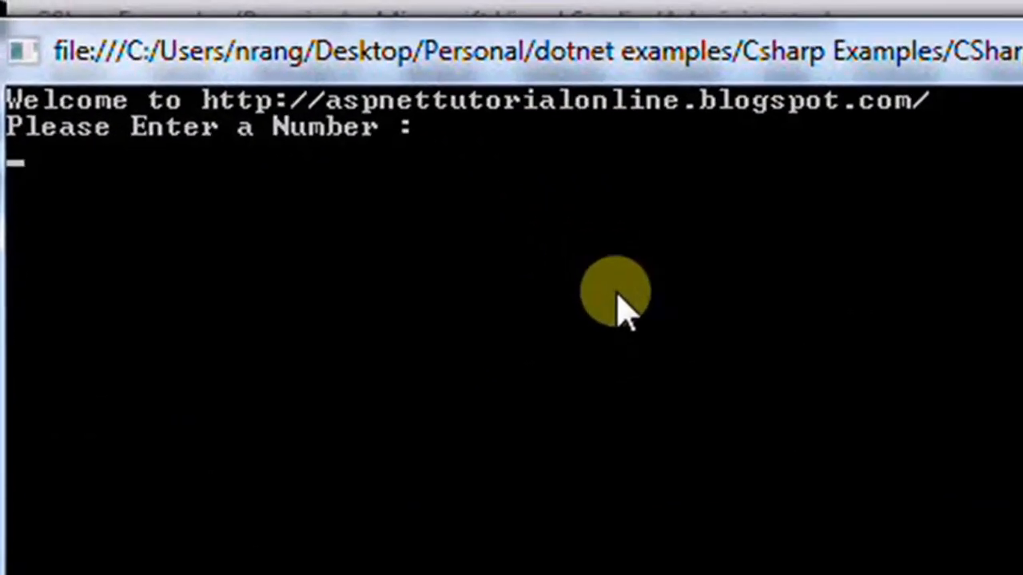
Enter 23423 at the number prompt to get the odd-number result
{"action": "type", "text": "23423"}
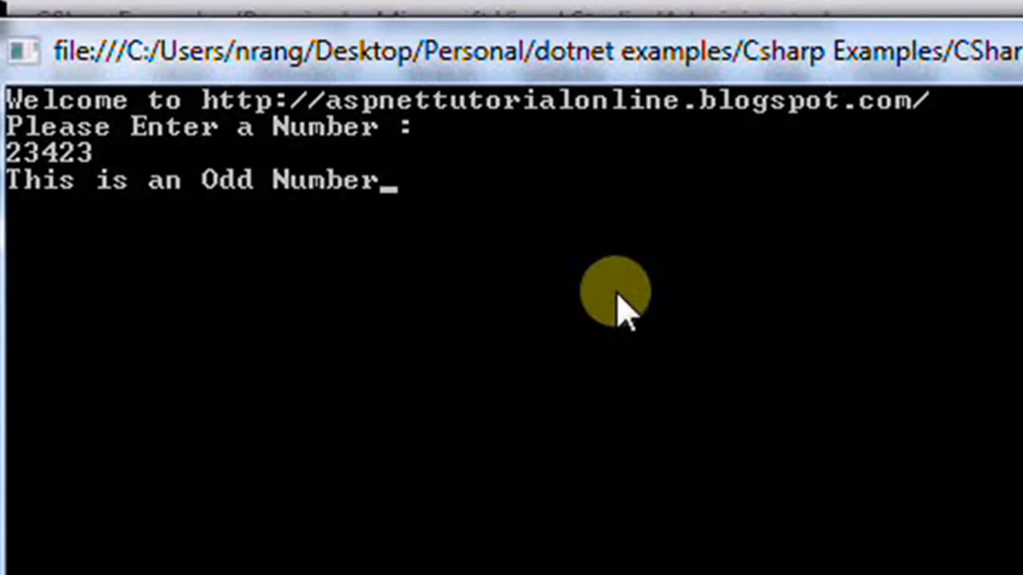
{"action": "mouse_move", "coordinate": [76, 168]}
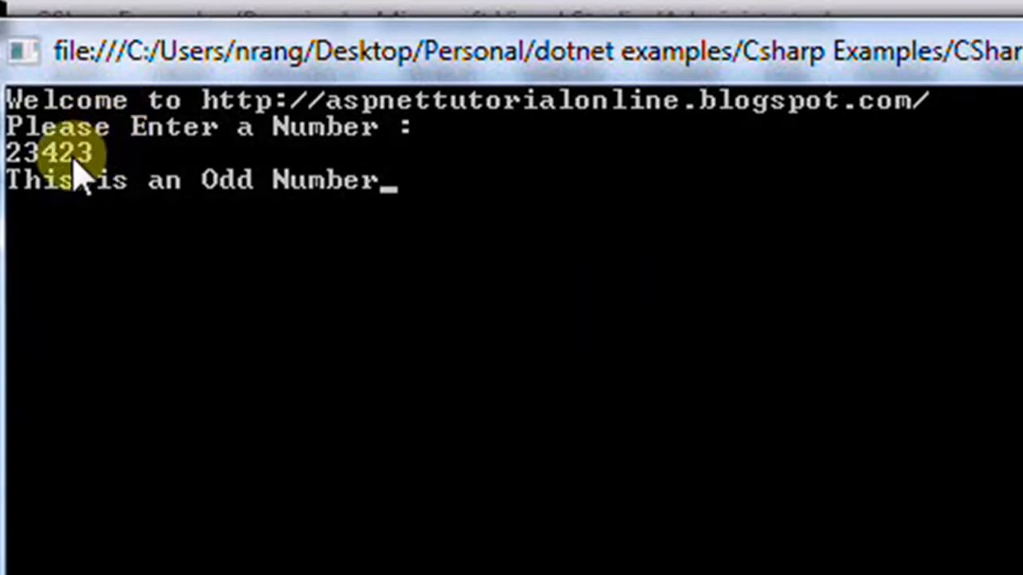
{"action": "mouse_move", "coordinate": [472, 188]}
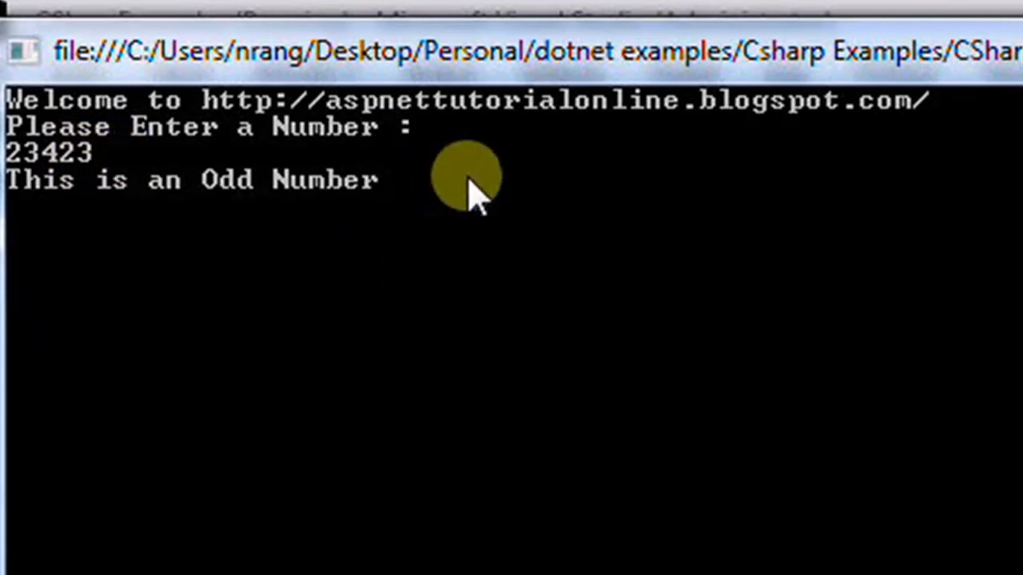